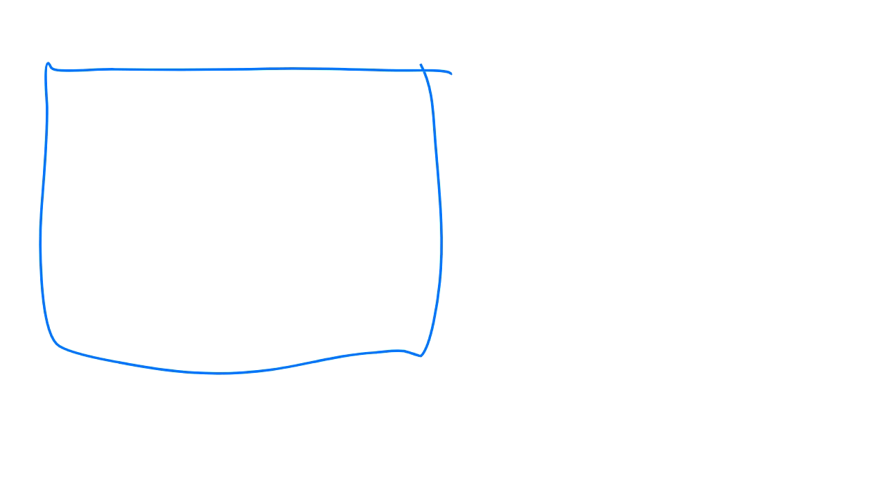
Step: Divide the box into two columns and write Assets with an arrow down to Total on the left
drag(228, 70, 235, 357)
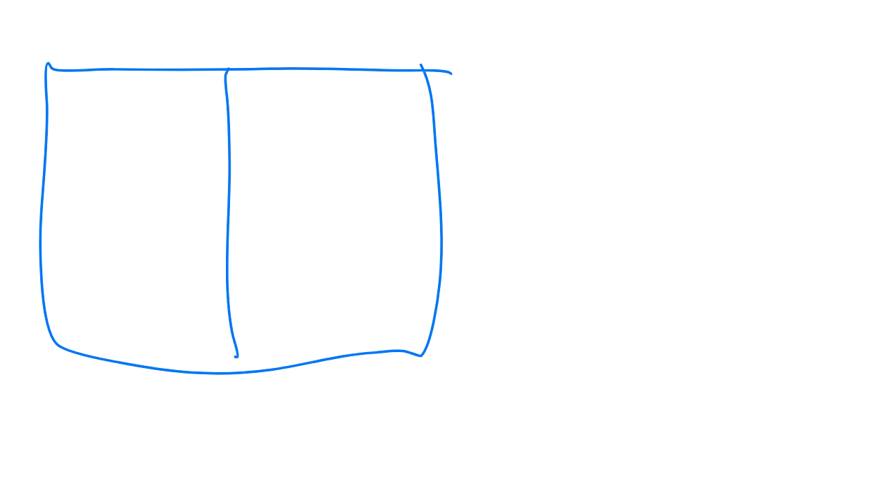
text(Assets)
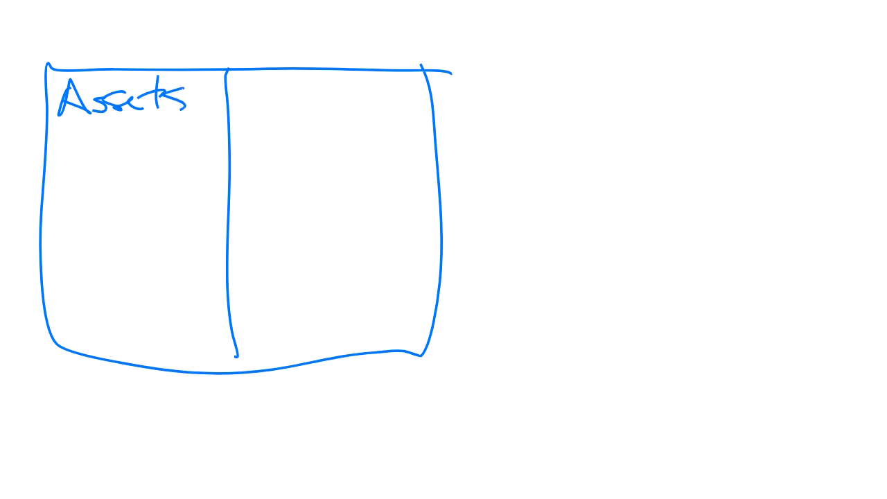
drag(119, 132, 117, 285)
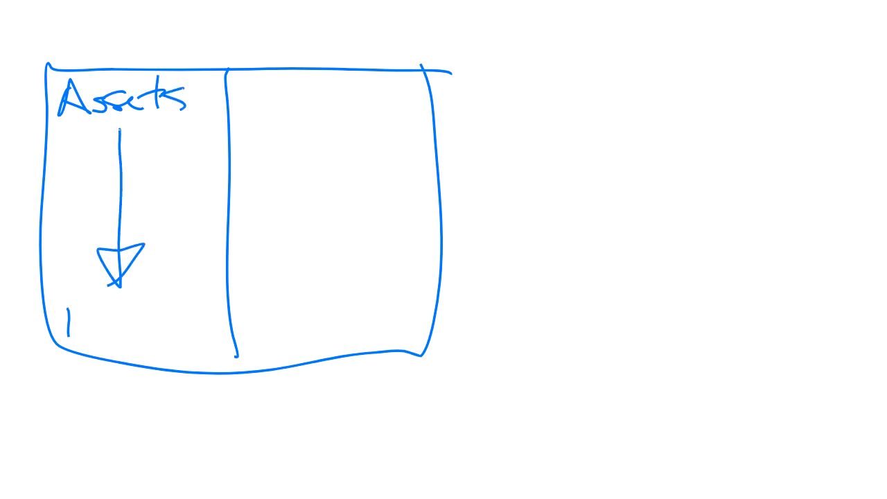
drag(52, 304, 72, 303)
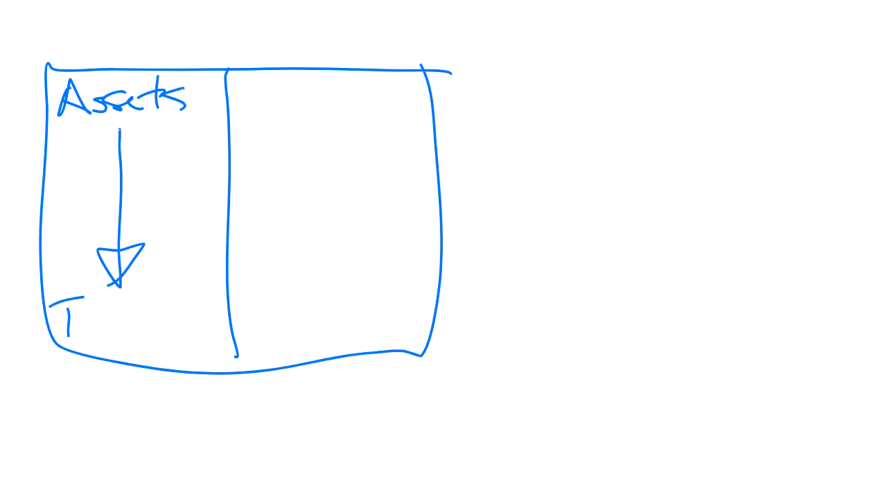
text(Total)
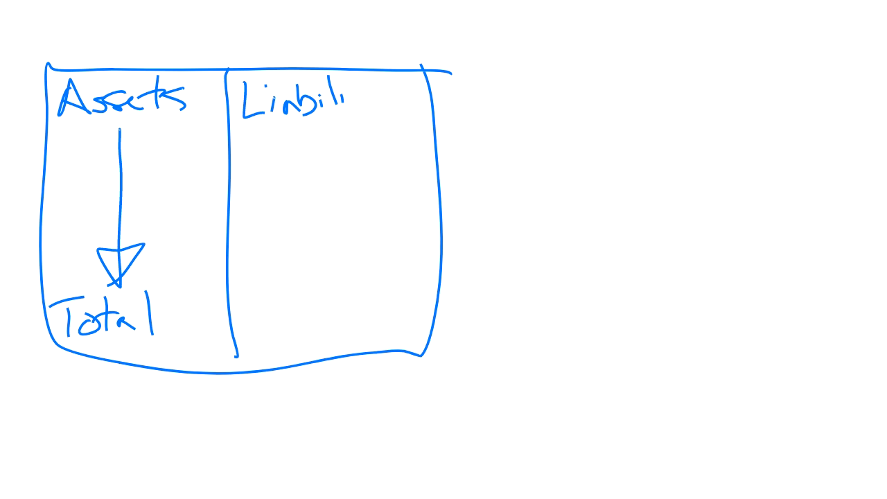
Step: Write Liabilities to Total and Equity to Total in the right column, then begin Total L +
text(ties)
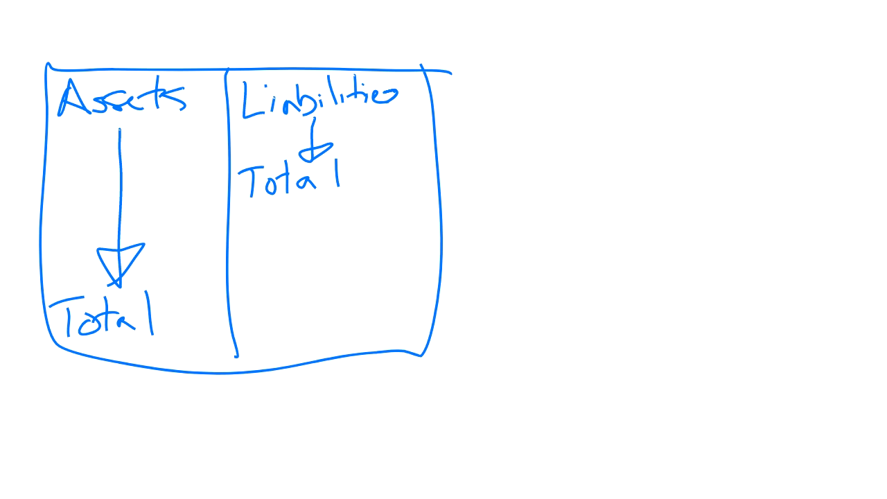
text(Equity)
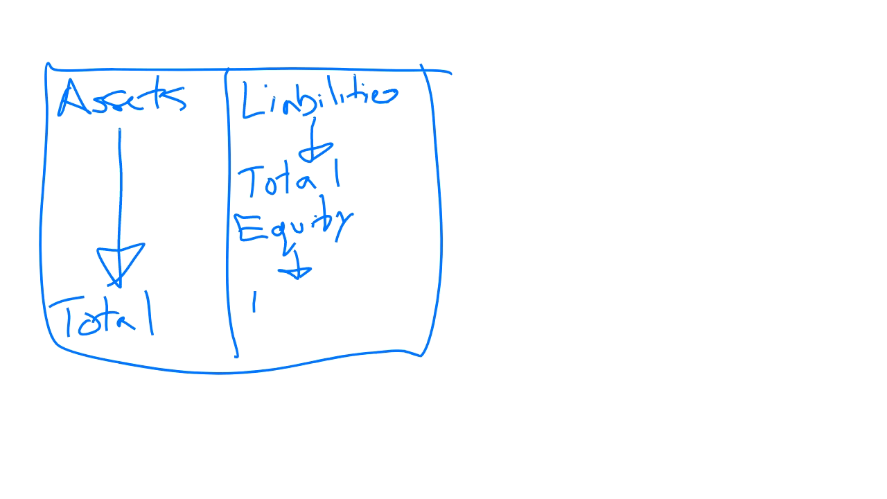
text(Total)
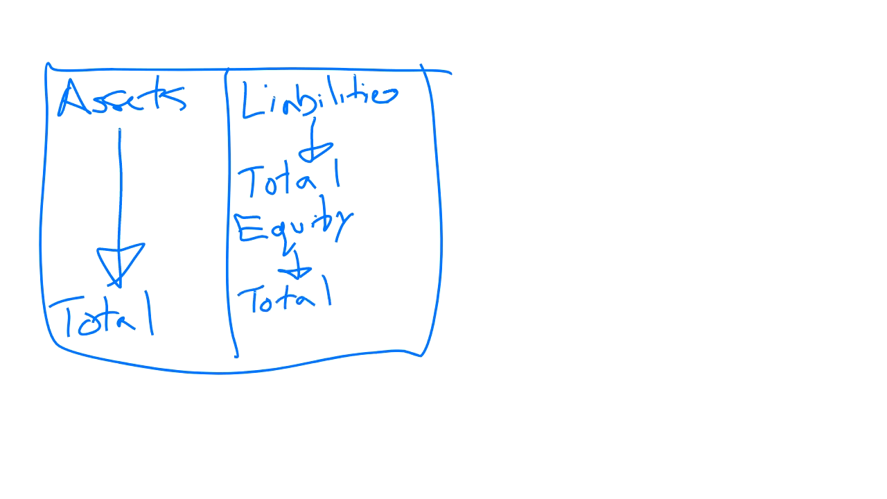
text(Tol)
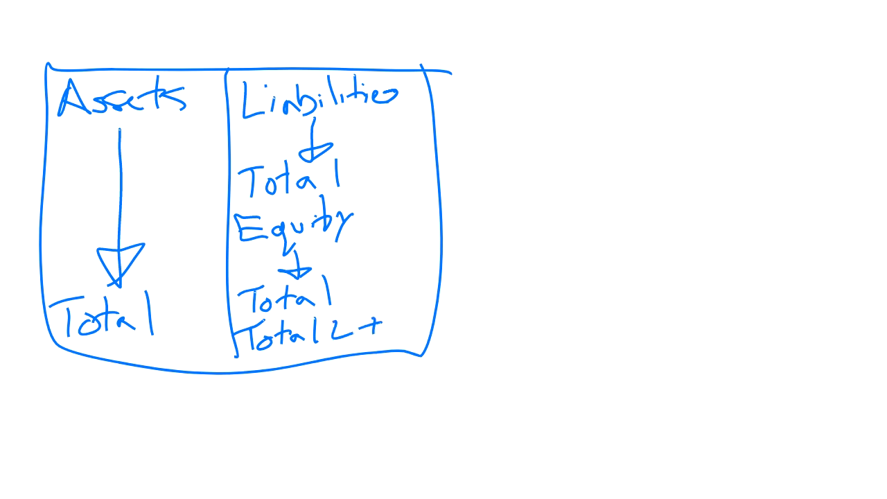
Step: Finish Total L + E, link both totals into it with curved arrows, and write A = L + E
text(E)
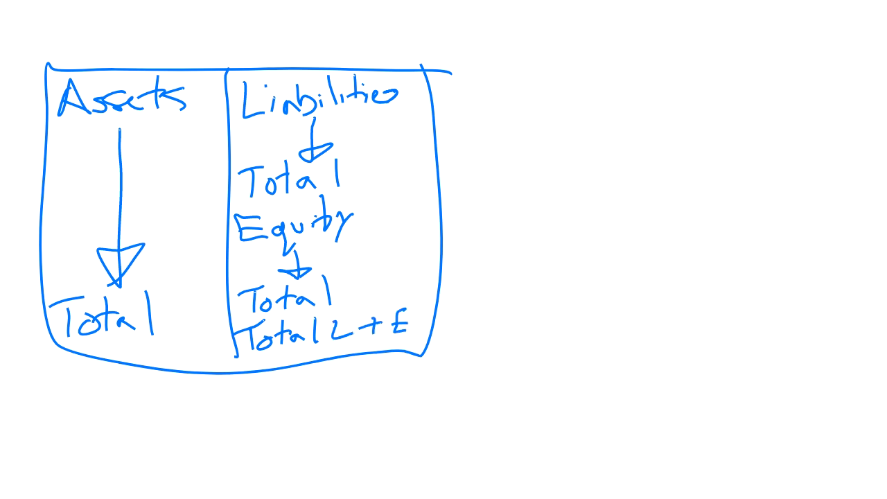
drag(360, 169, 402, 247)
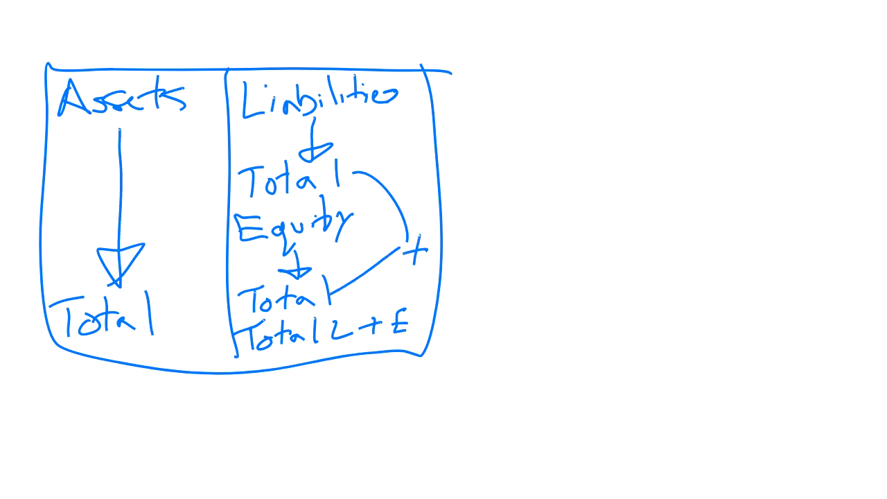
drag(416, 250, 399, 308)
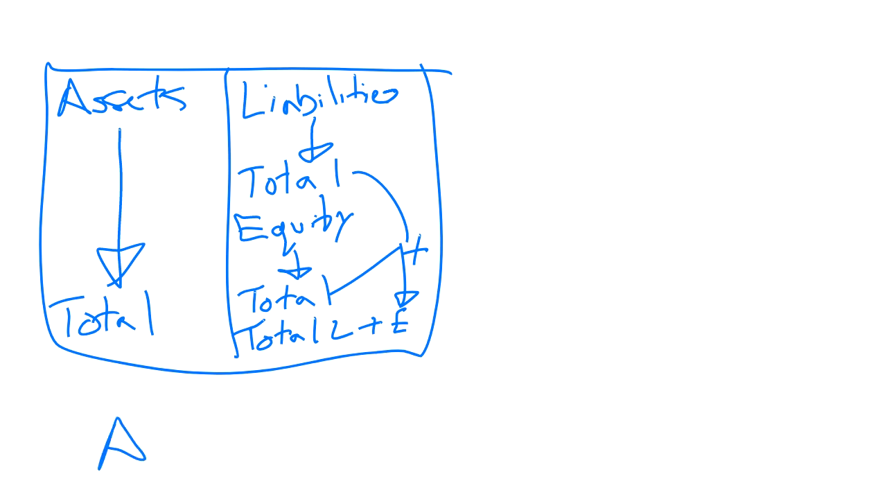
text(= L +)
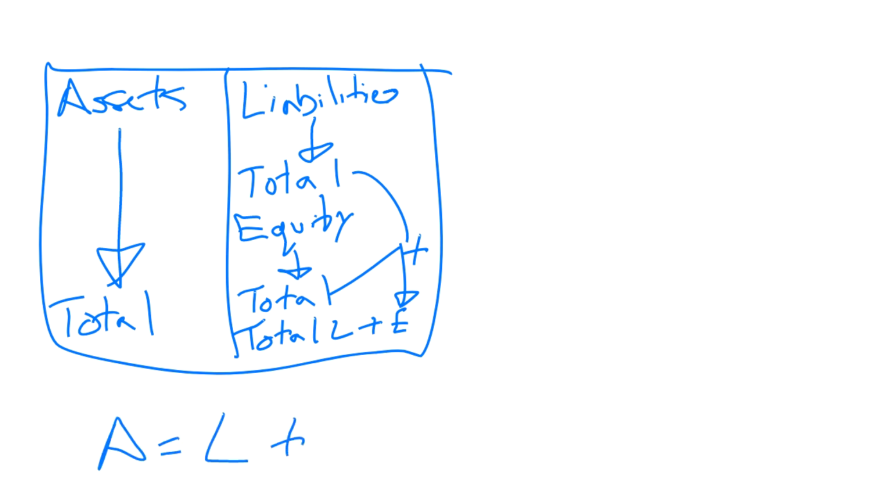
text(E)
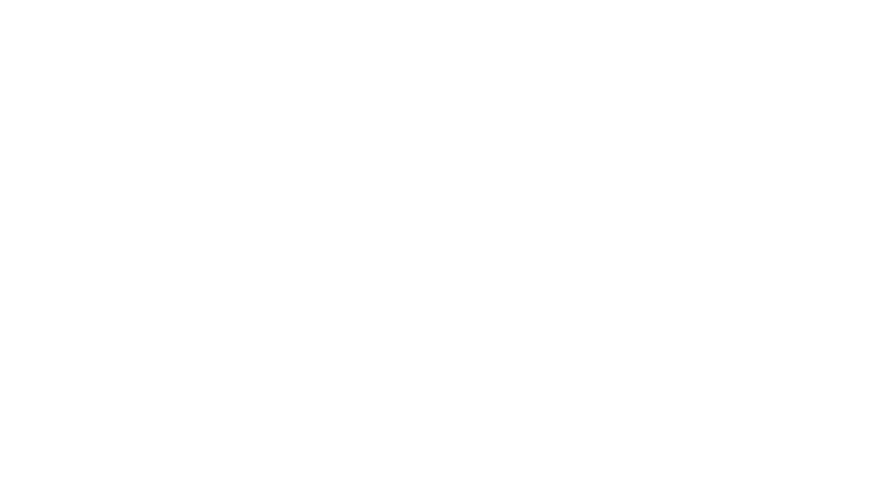
Step: Outline a report-format sheet with Assets, Total and Liabilities written vertically
drag(41, 41, 478, 21)
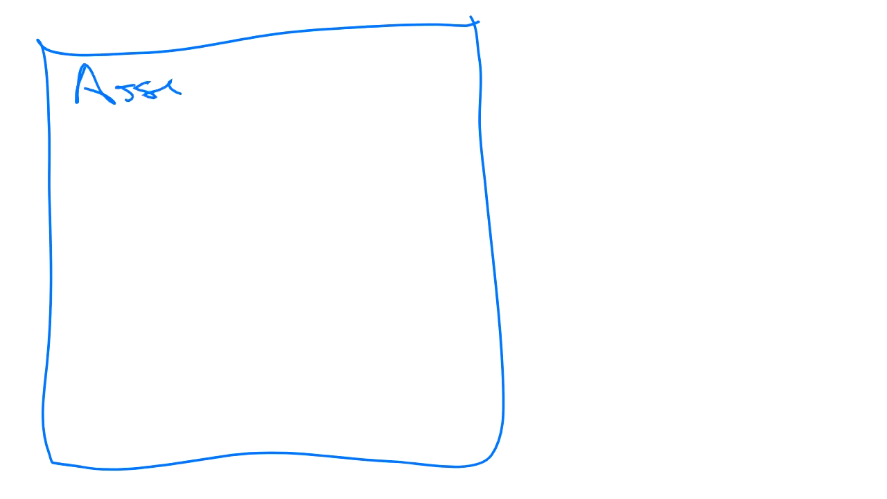
text(ts)
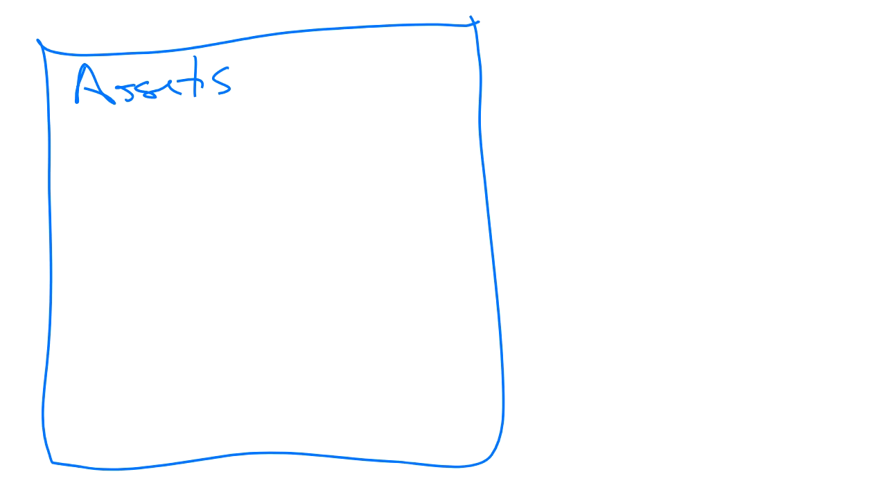
text(Total)
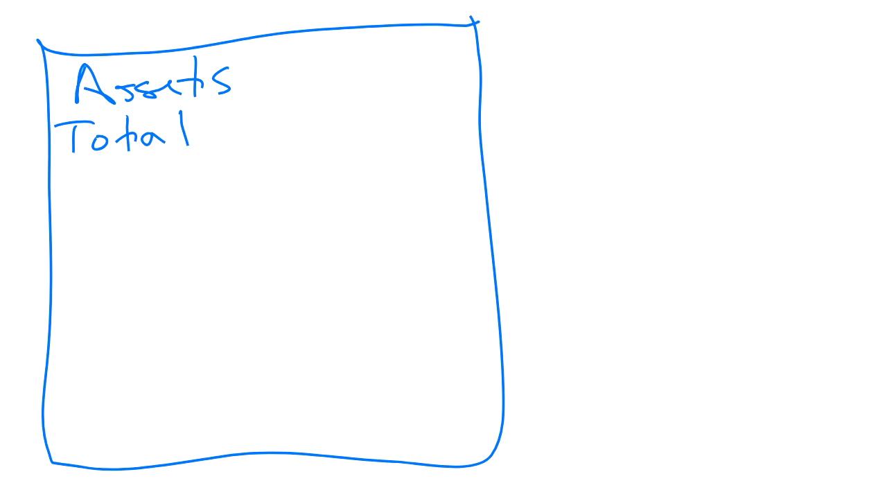
text(Lia)
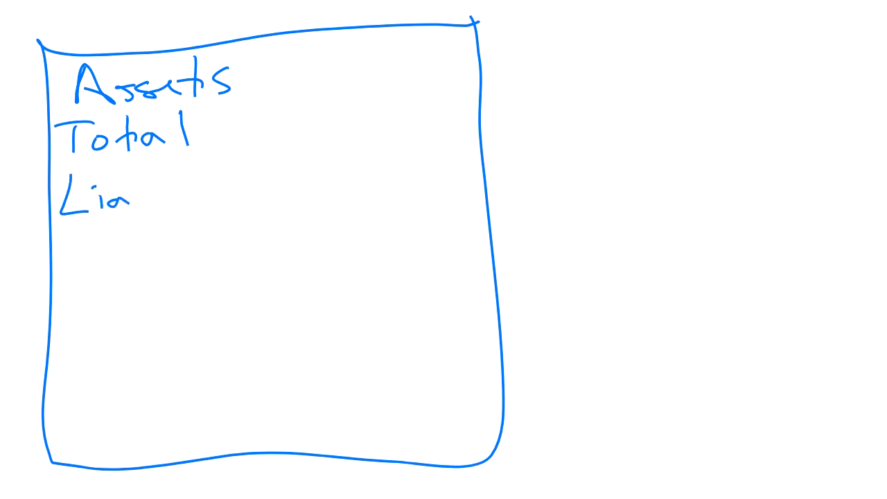
text(abilities)
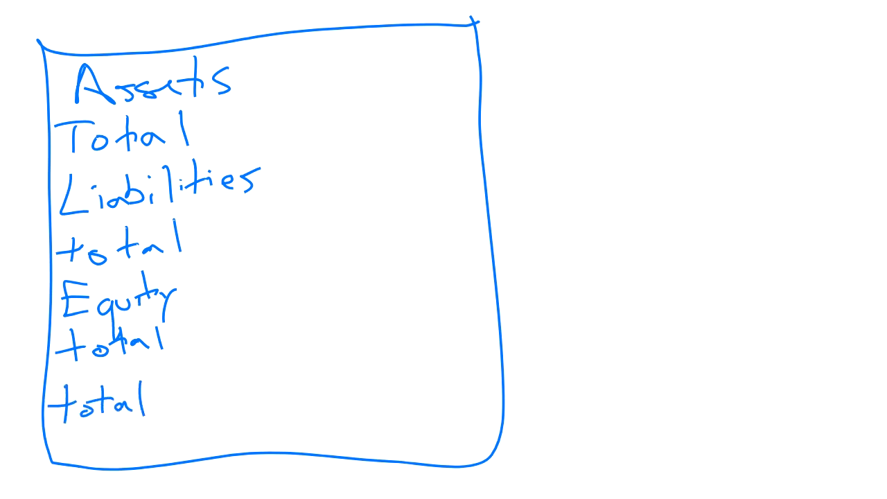
Step: Write total L + E at the bottom and draw a curved arrow from assets Total down to it
text(L +)
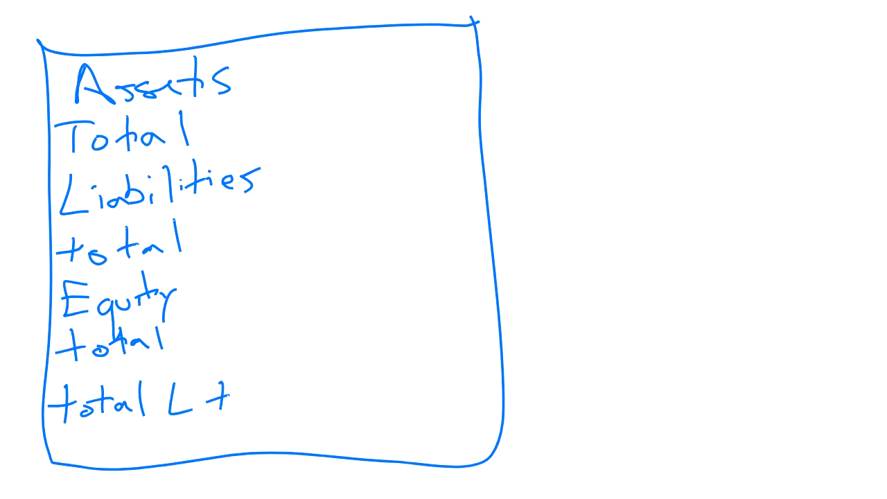
text(E)
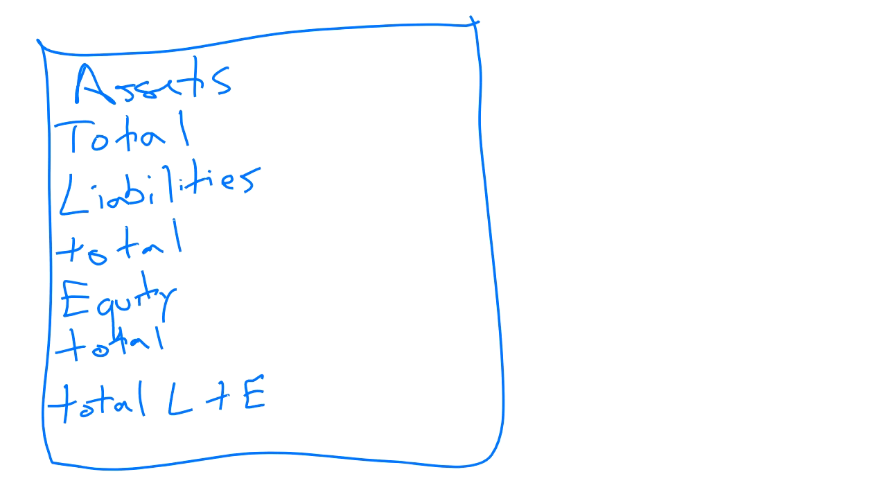
drag(208, 128, 291, 350)
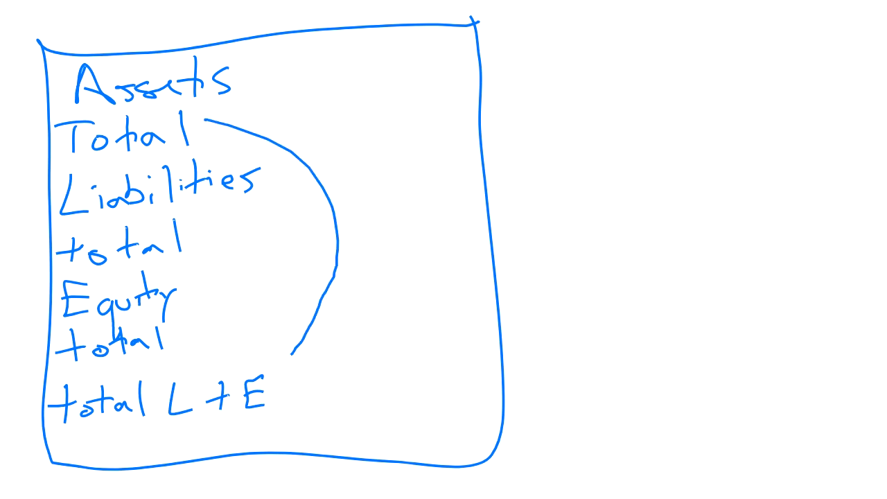
drag(214, 125, 284, 361)
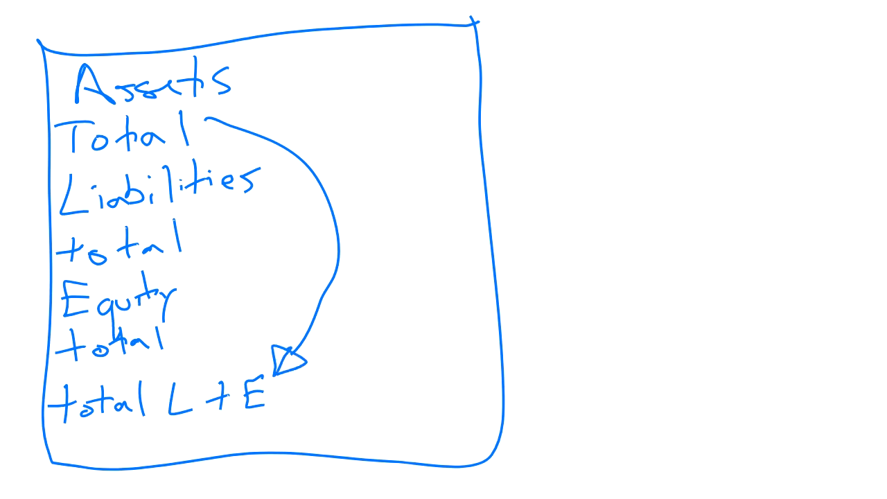
drag(367, 229, 399, 249)
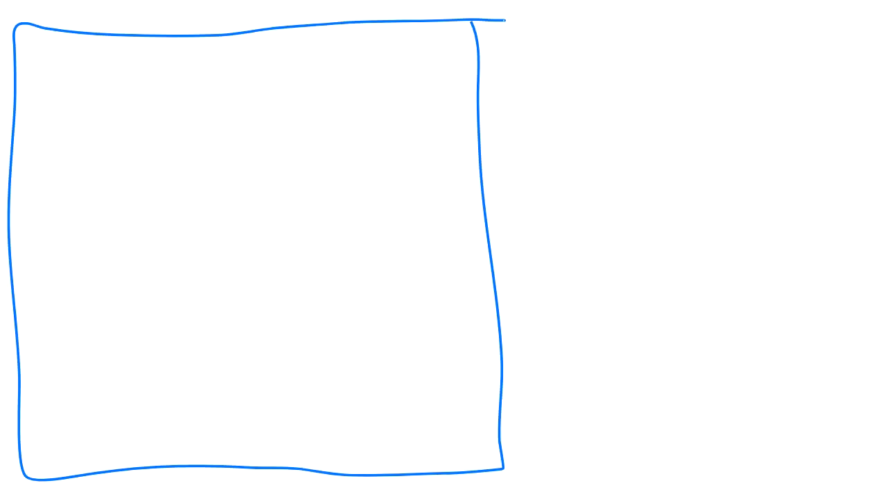
Step: Divide the box into two columns and list CA, NCA and total Assets down the left one
drag(228, 31, 260, 482)
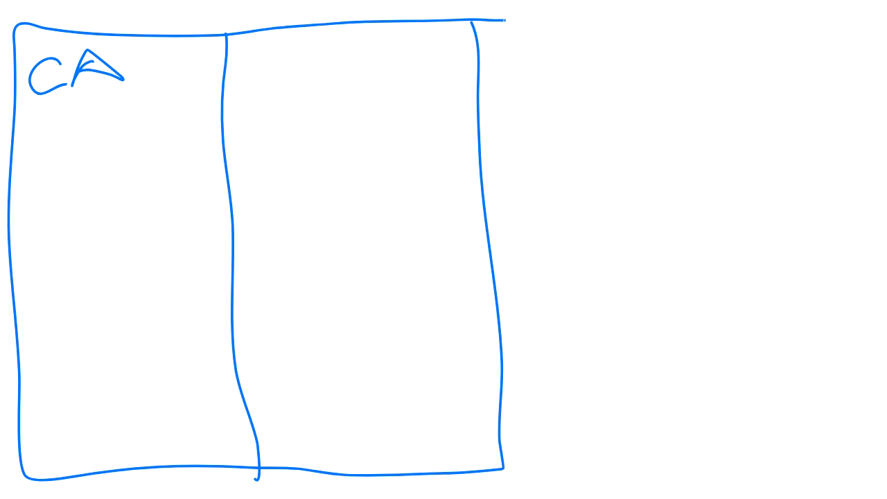
text(NCA)
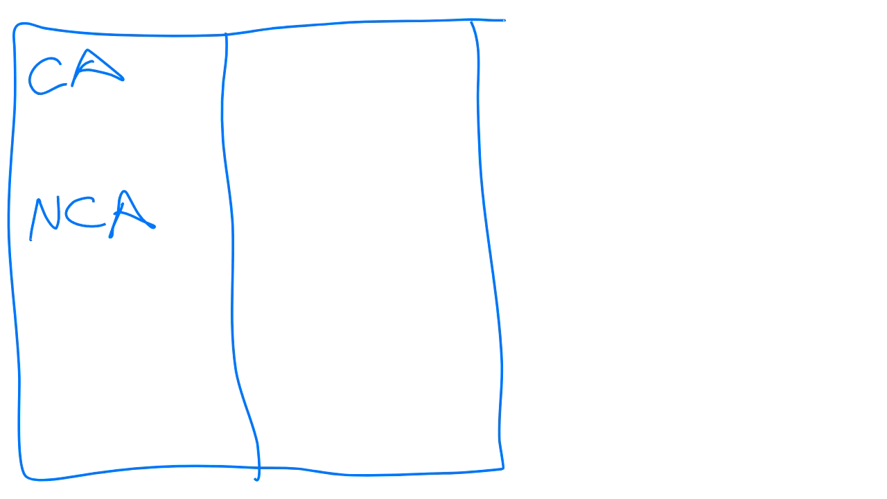
drag(28, 415, 48, 429)
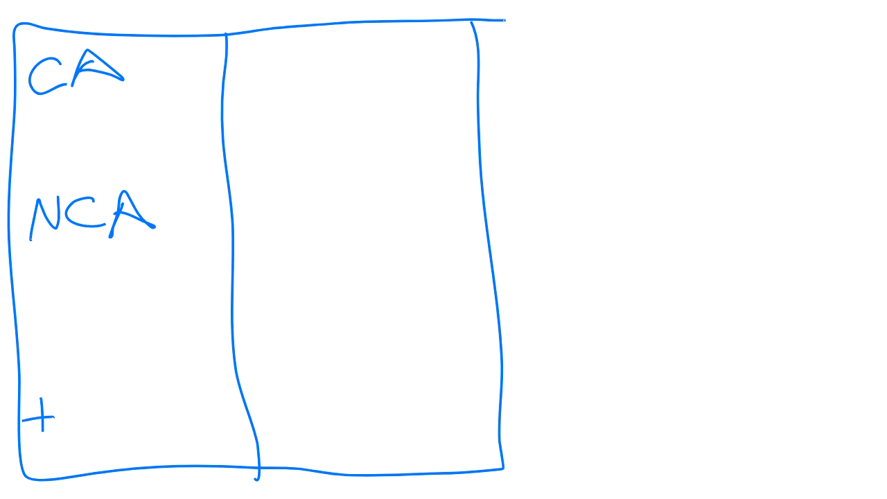
text(total)
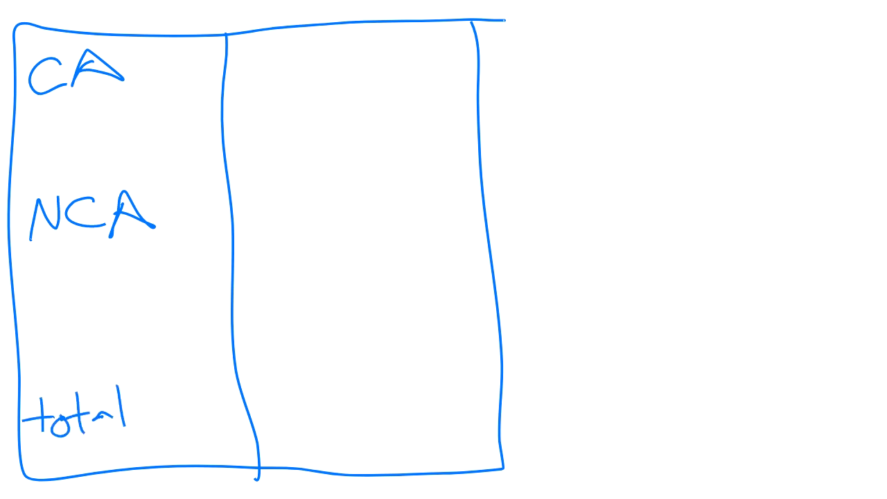
text(Asse)
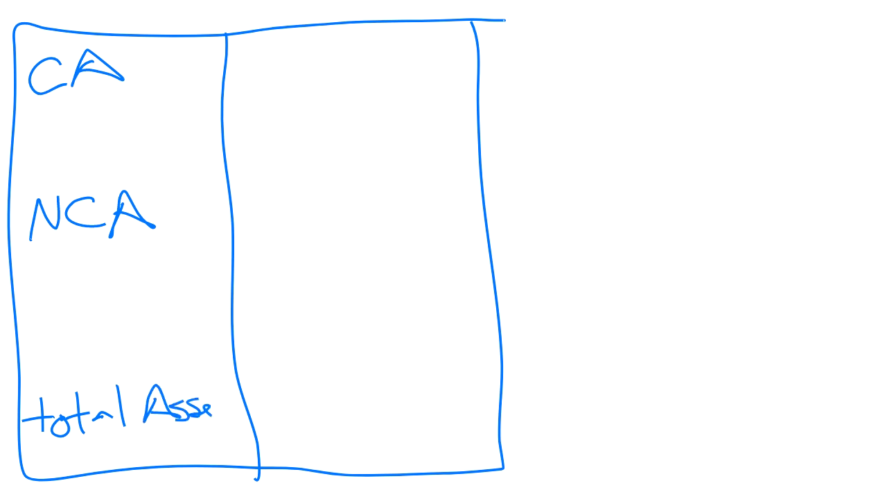
text(ts)
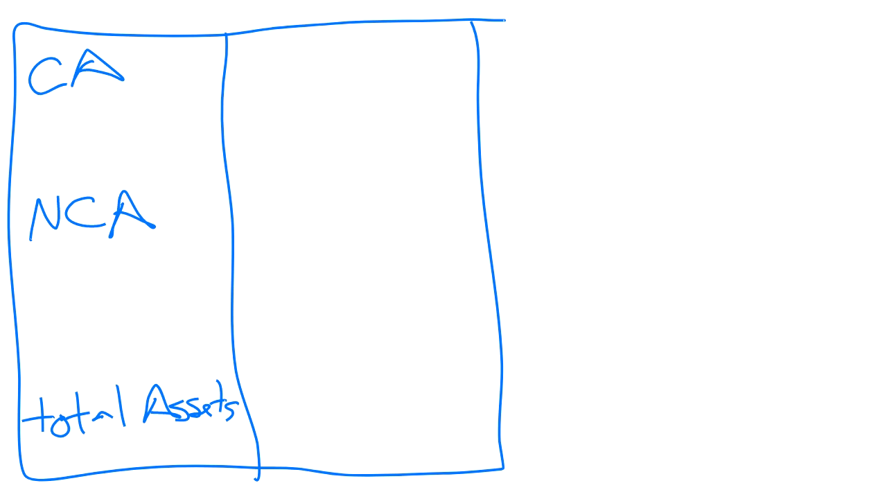
Step: List CL, NCL, Equity and total L+E down the right column
text(CL)
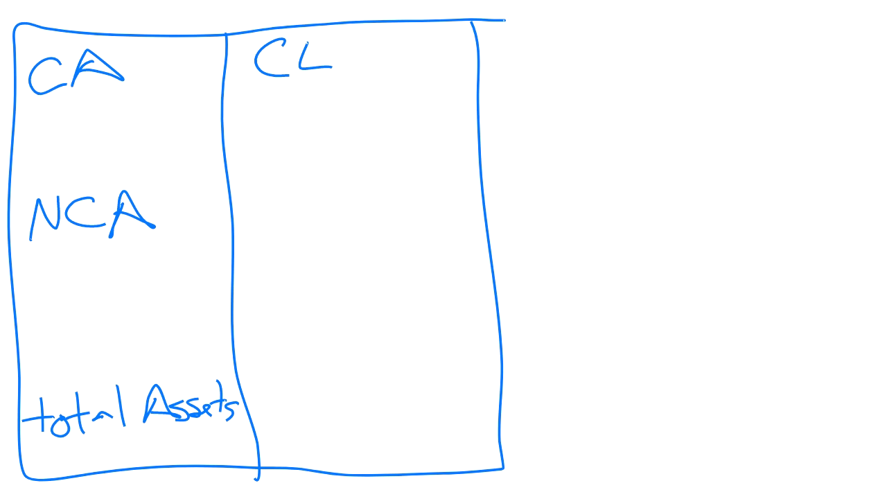
text(NCL)
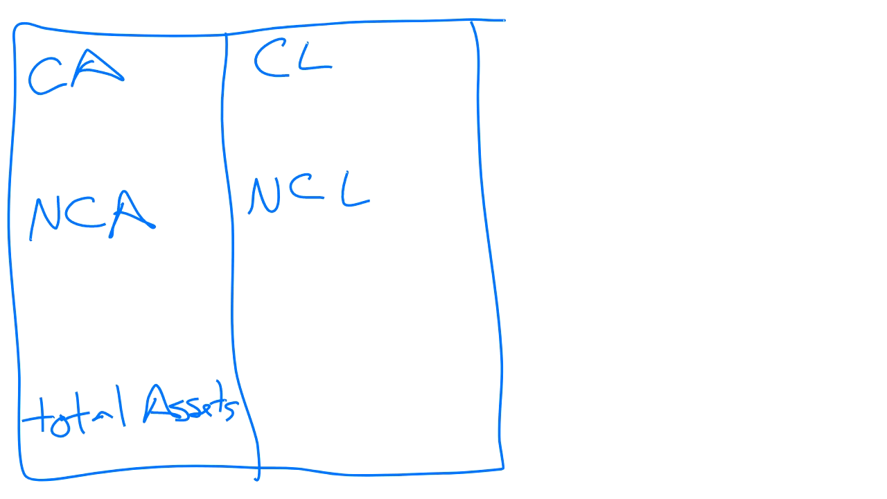
text(Eq)
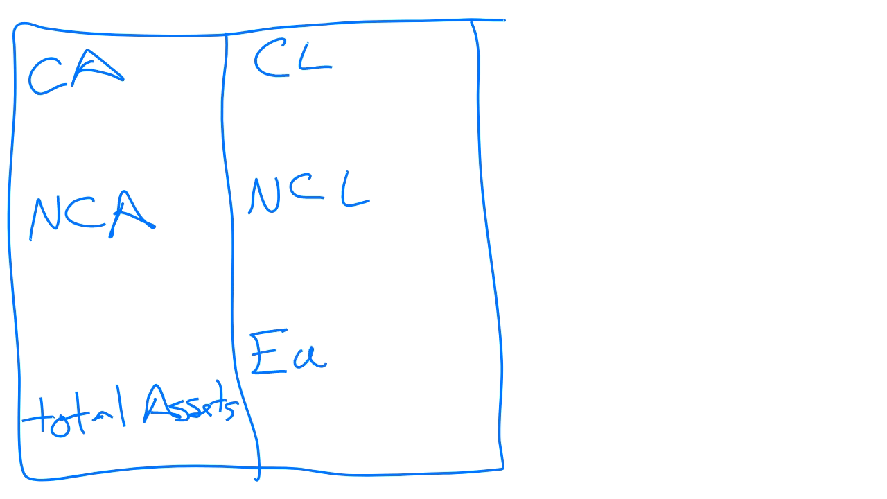
text(uity)
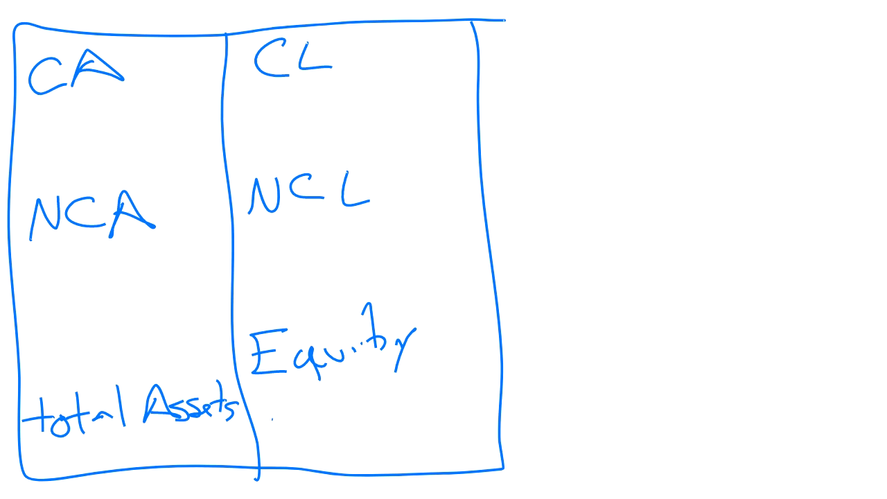
text(total)
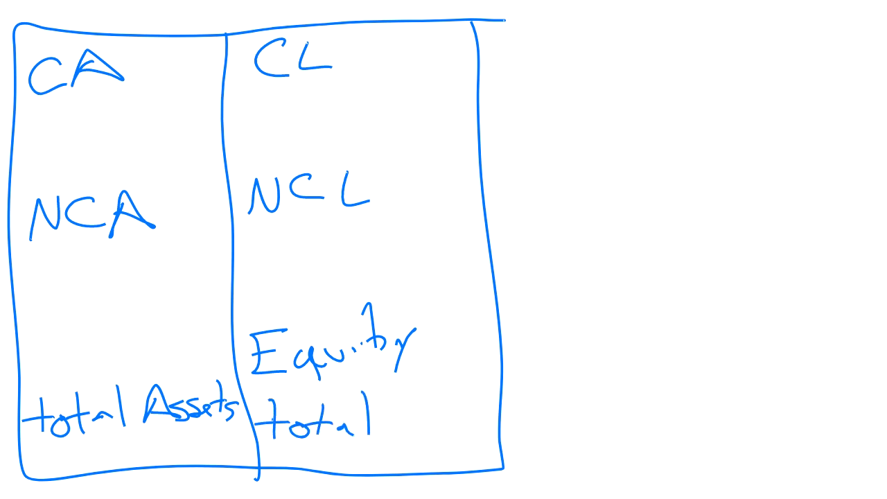
text(L+E)
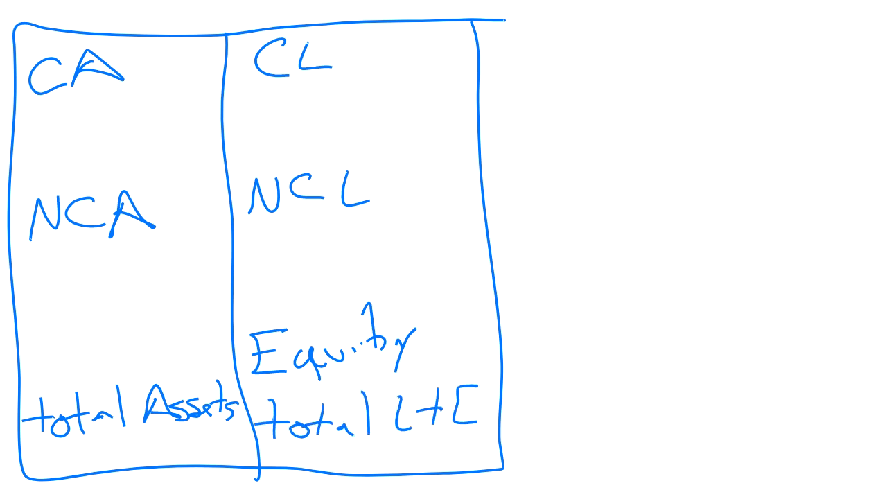